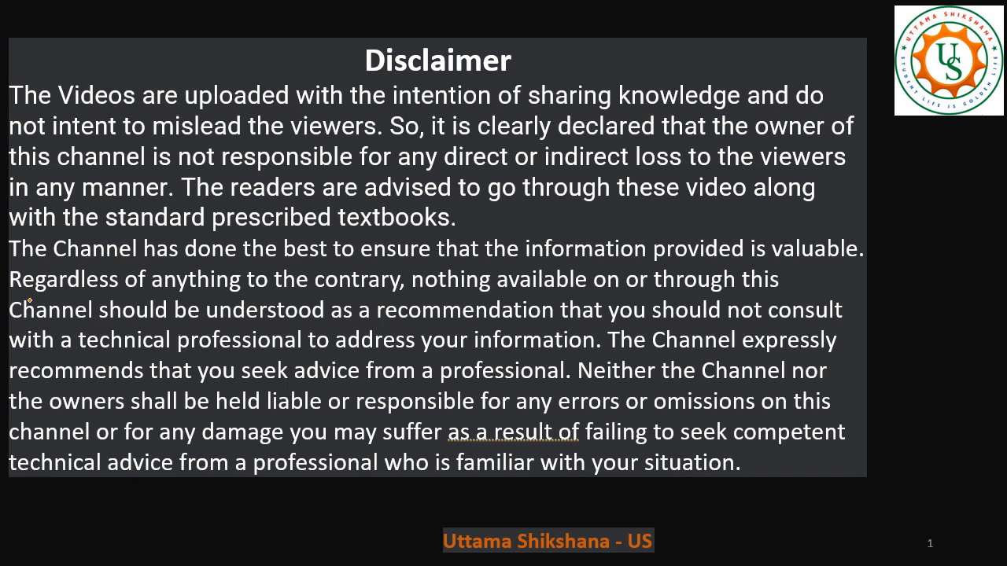
Step: Advance the slideshow from the disclaimer to the 'New Playlist - 5G PUCCH' slide
key("Right")
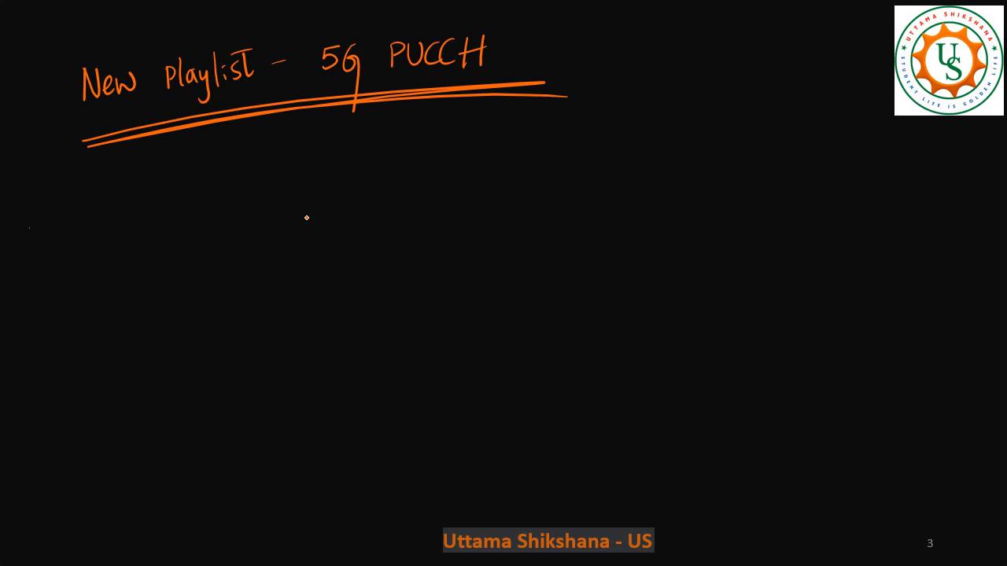
mouse_move(311, 217)
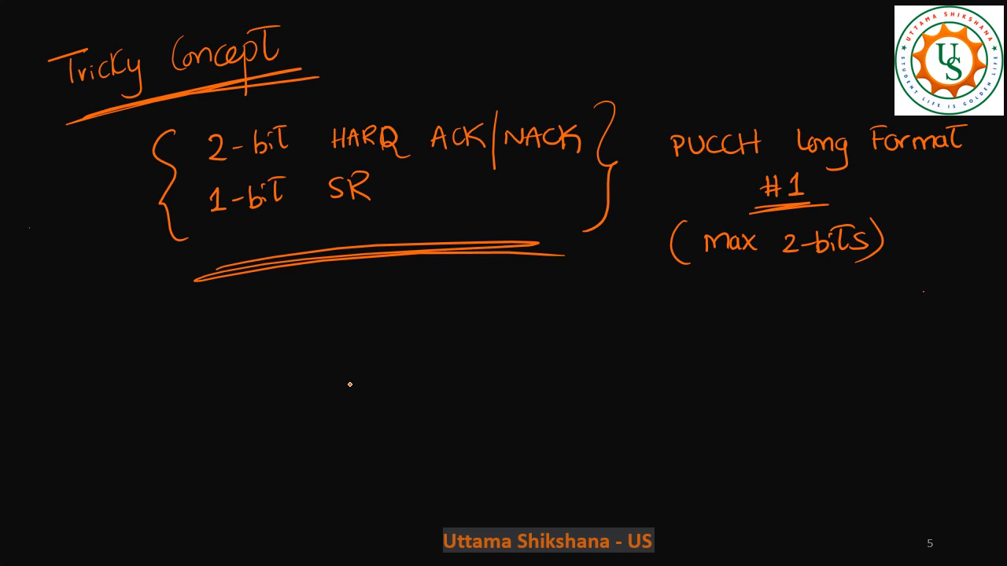
Step: Link the two bit lines into '3-bits' and connect it to PUCCH Long Format #1
left_click_drag(126, 189, 275, 331)
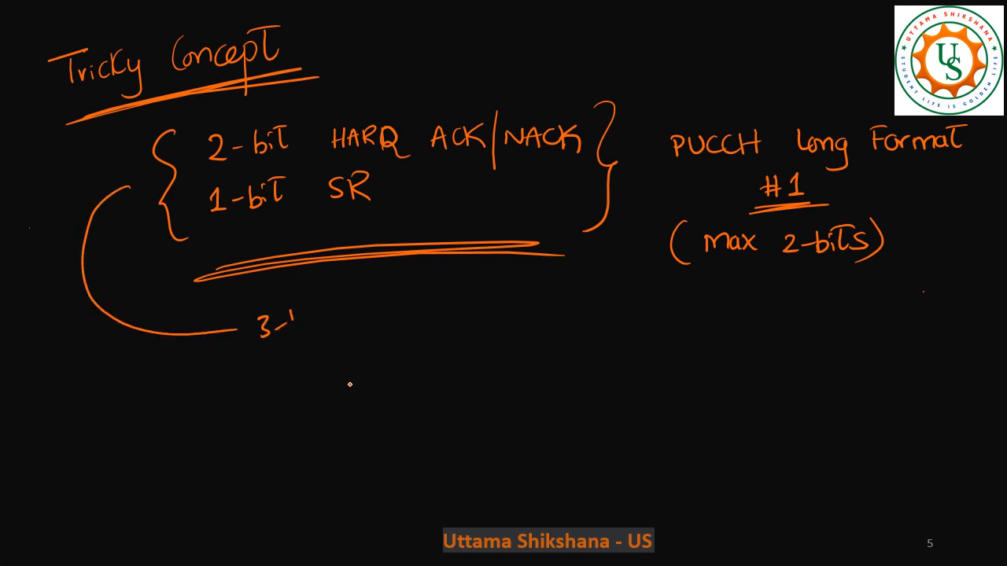
type("bits")
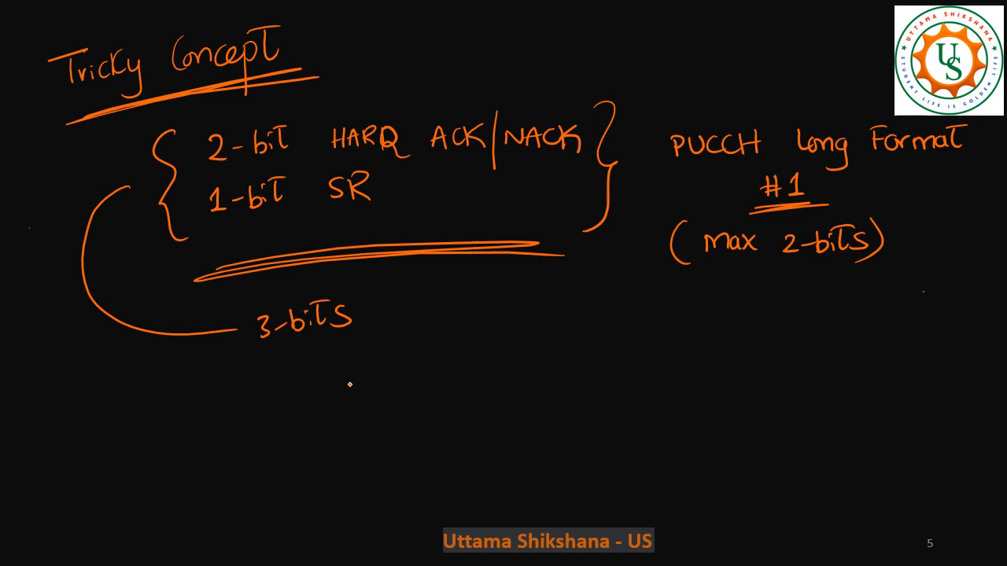
left_click_drag(378, 318, 648, 160)
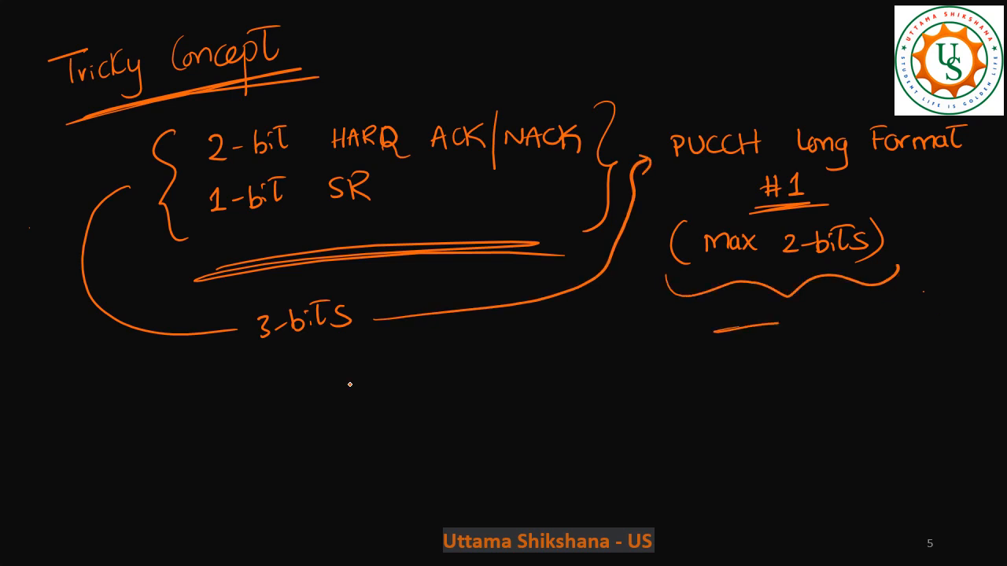
Step: Underline 'max 2-bits' and write 'PUCCH → DTXed' with an underline
left_click_drag(708, 330, 881, 322)
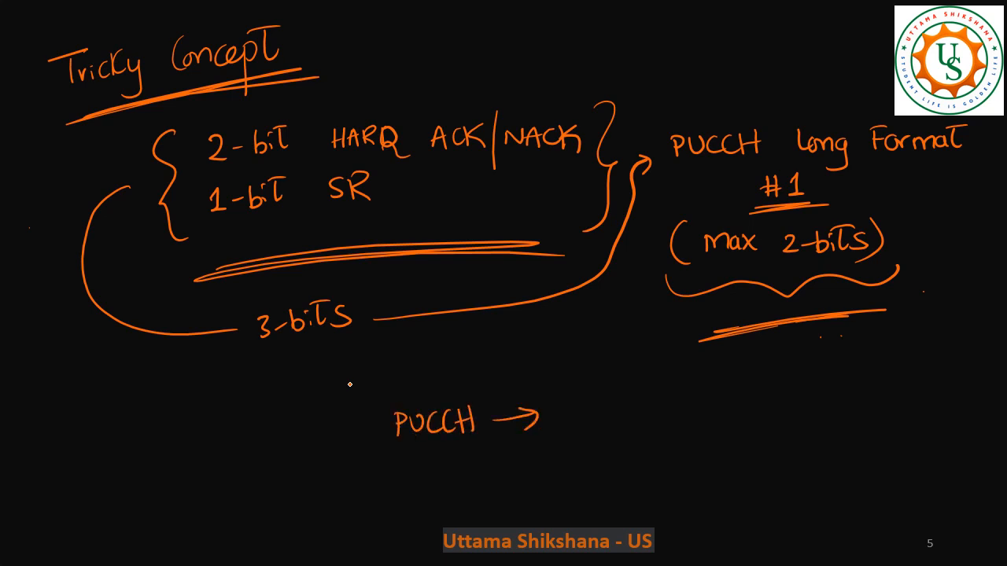
type("DTXed")
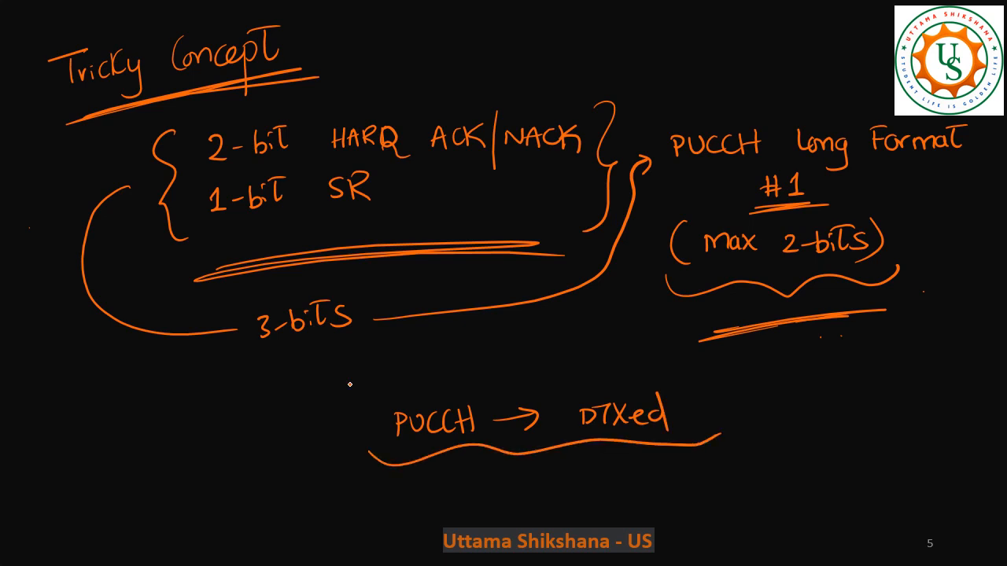
left_click_drag(715, 385, 736, 472)
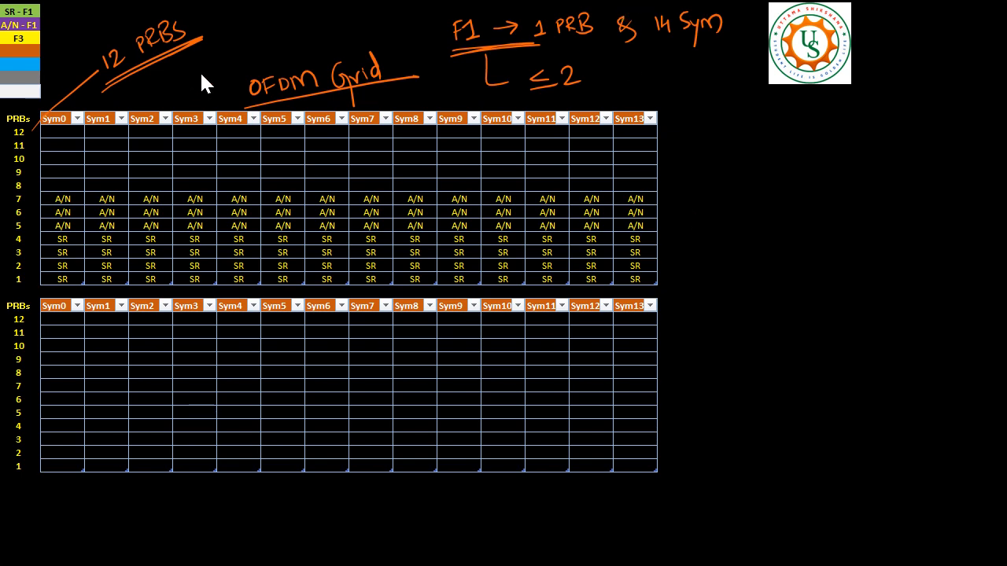
mouse_move(554, 129)
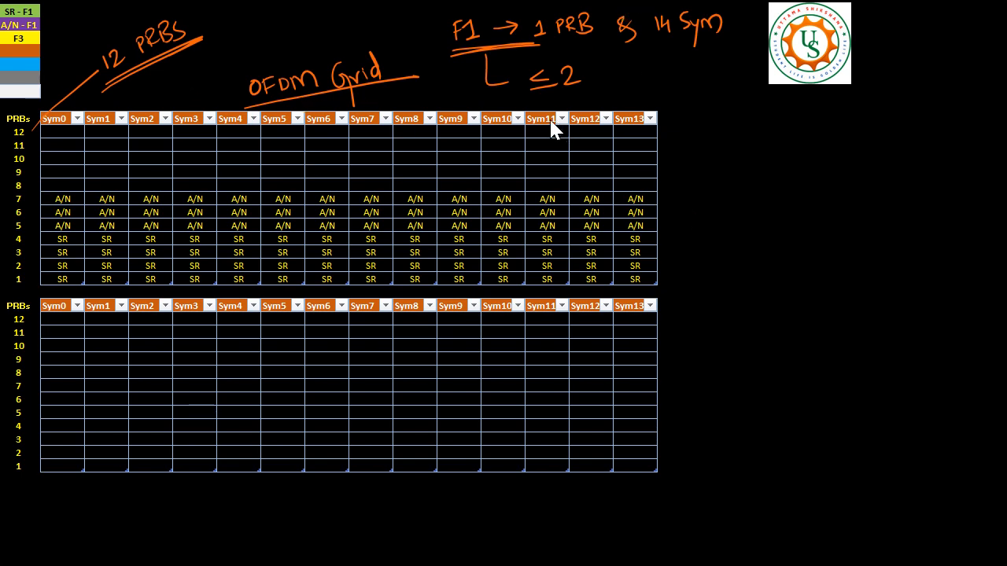
mouse_move(22, 286)
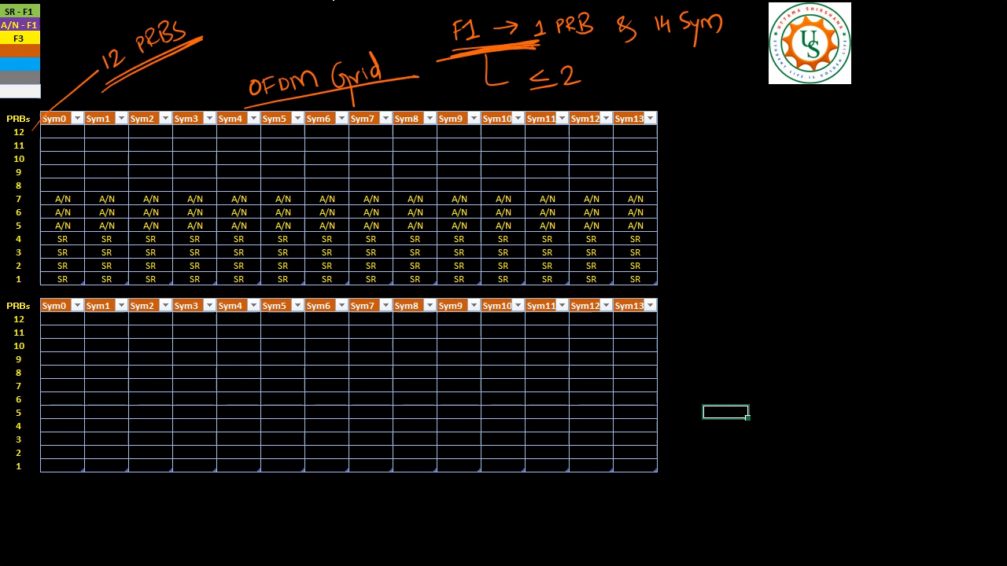
Step: Underline '14 Sym' in the Format 1 note on the OFDM grid slide
left_click_drag(543, 47, 585, 45)
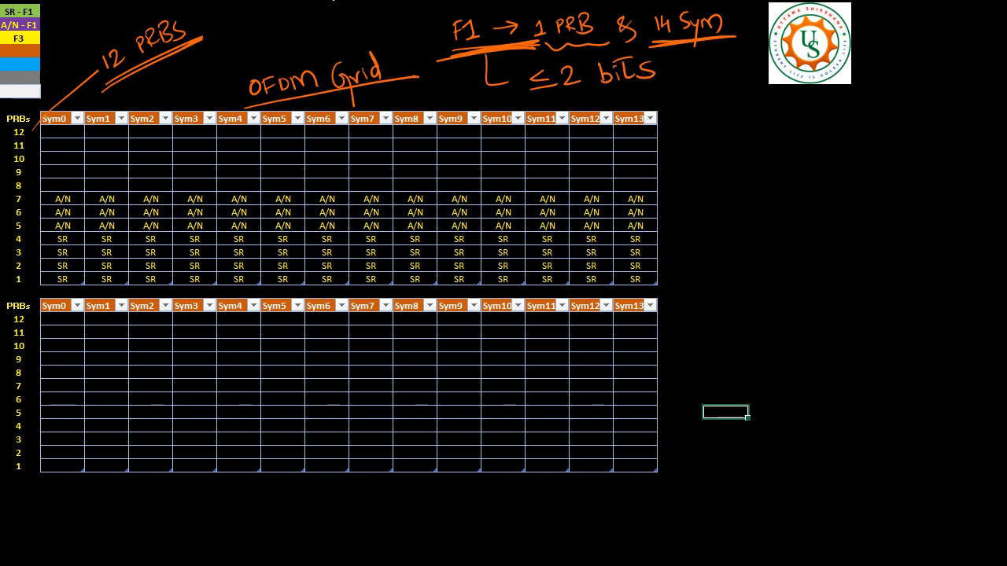
left_click(673, 76)
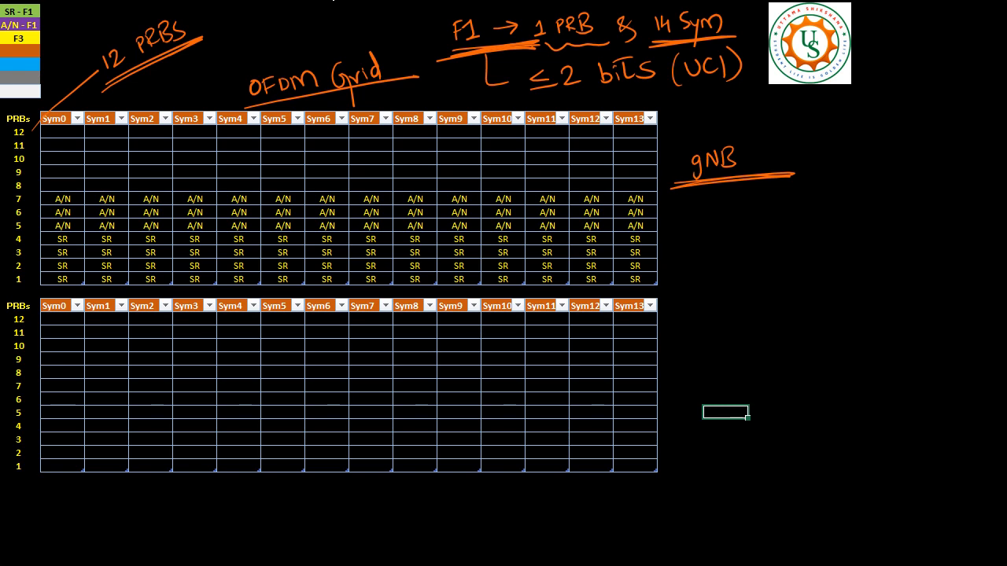
Step: Brace the upper grid's A/N and SR rows and write '① A/N-1bit & No SR'
left_click_drag(669, 236, 673, 280)
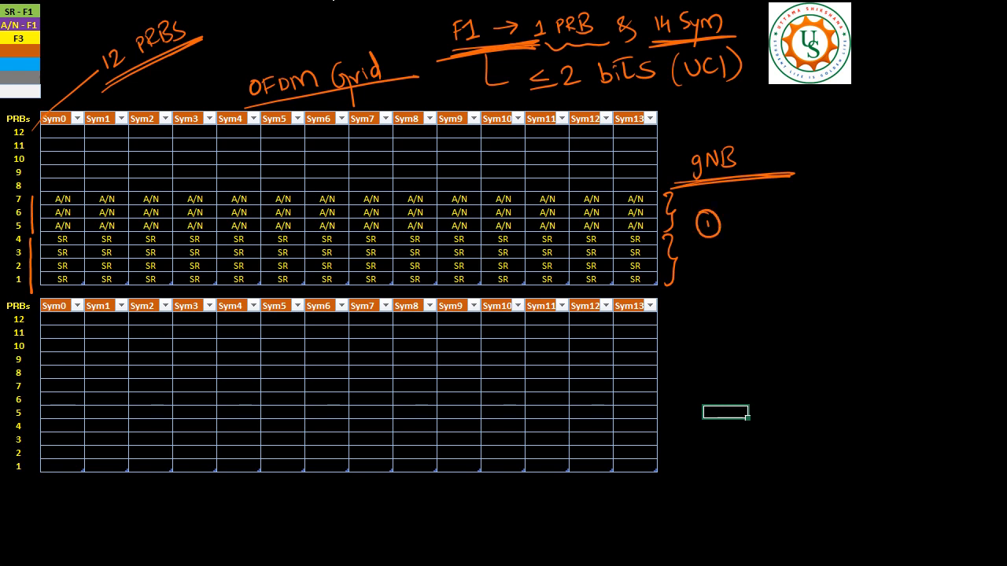
type("A/N~")
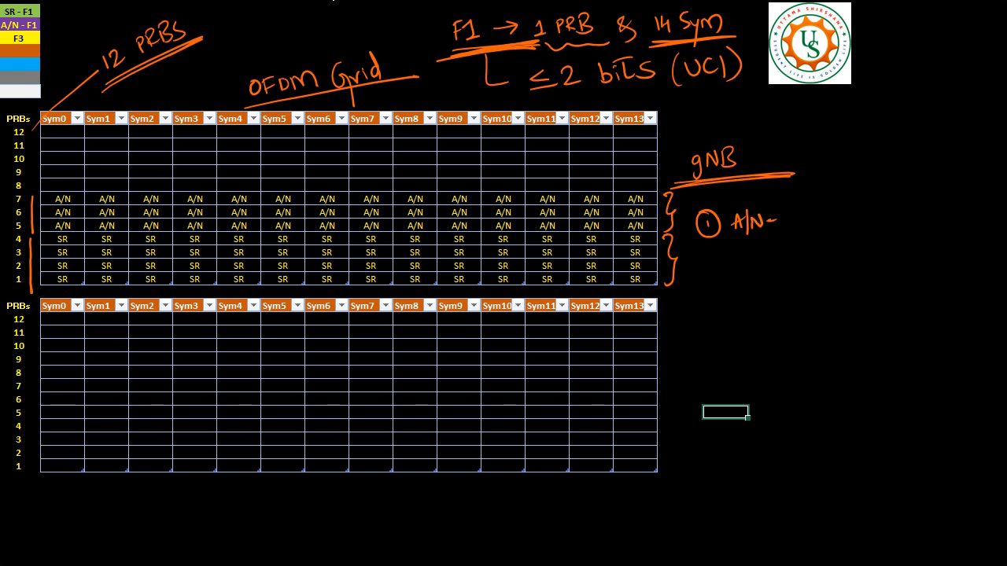
type("1bit")
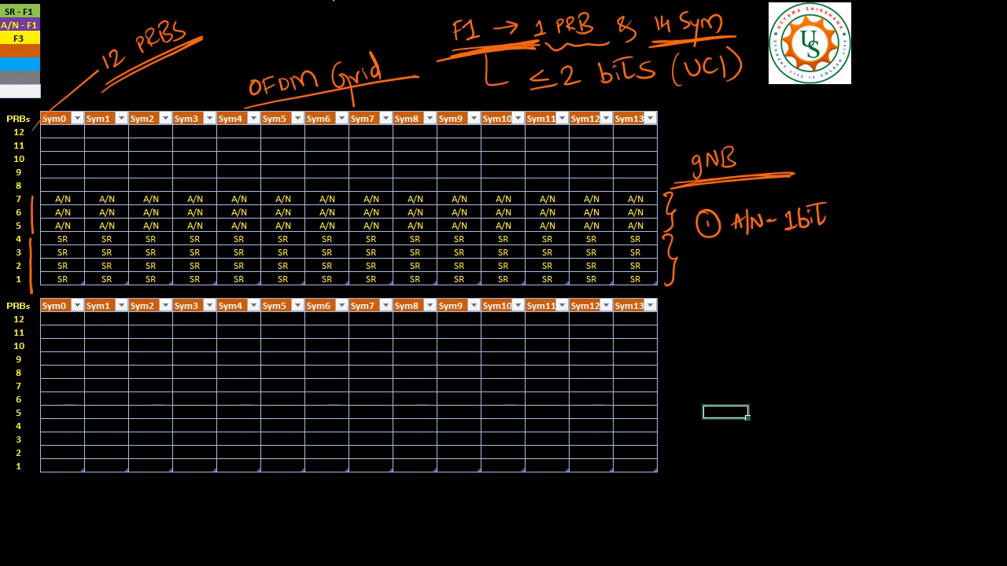
type("& NO S")
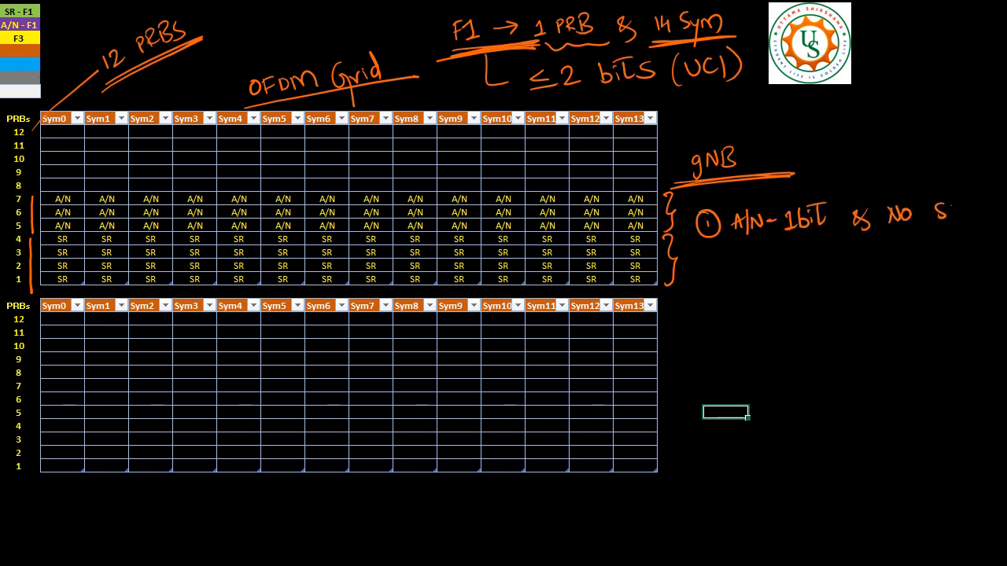
type("SR")
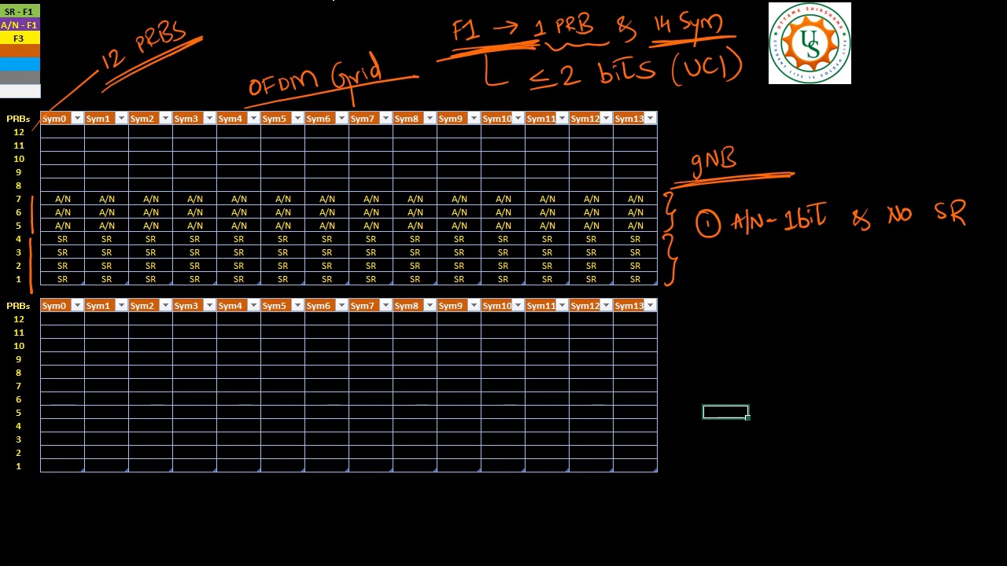
Step: Complete case 1 with '→ BPSK (5,6,7)' and underline the row list
type("BPSK (5")
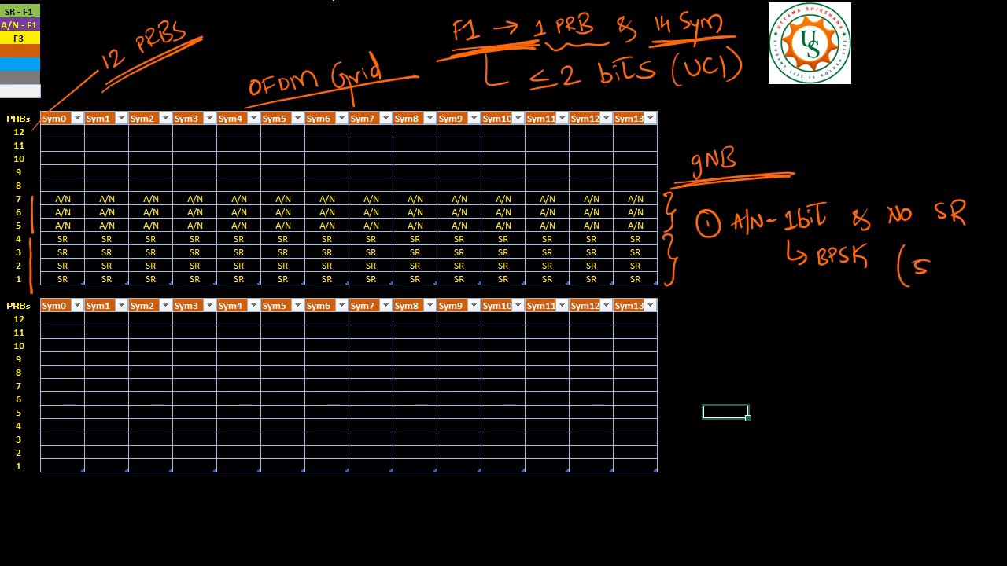
type("6,7)")
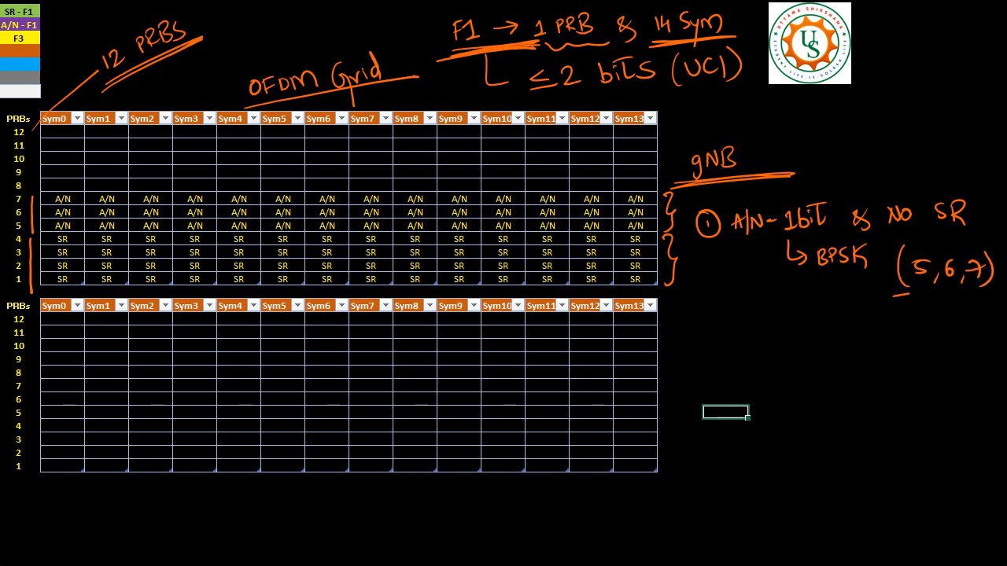
left_click_drag(893, 299, 994, 302)
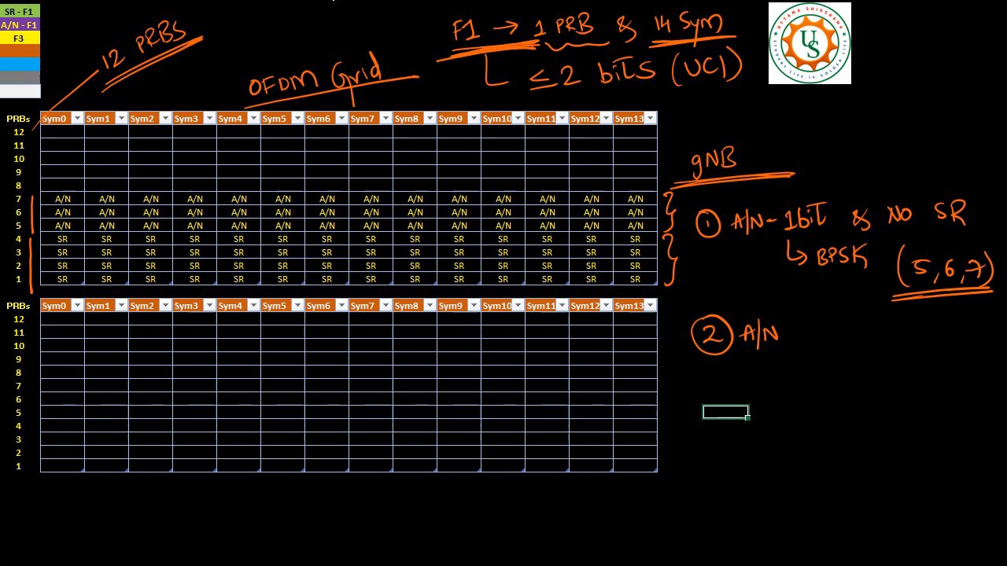
Step: Write case 2 as 'A/N-2bits & No SR → QPSK' below case 1
type("-2b")
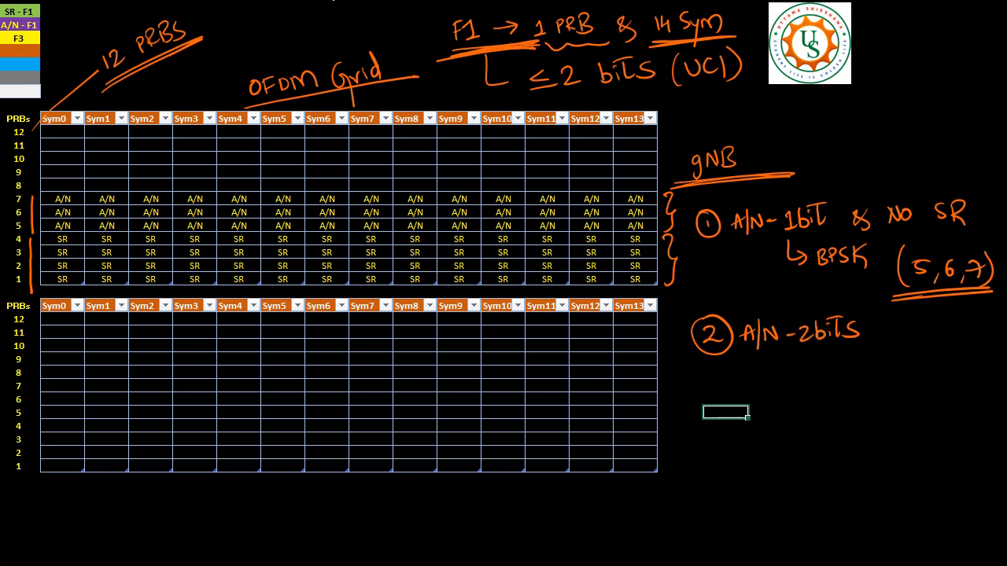
type("& No SR")
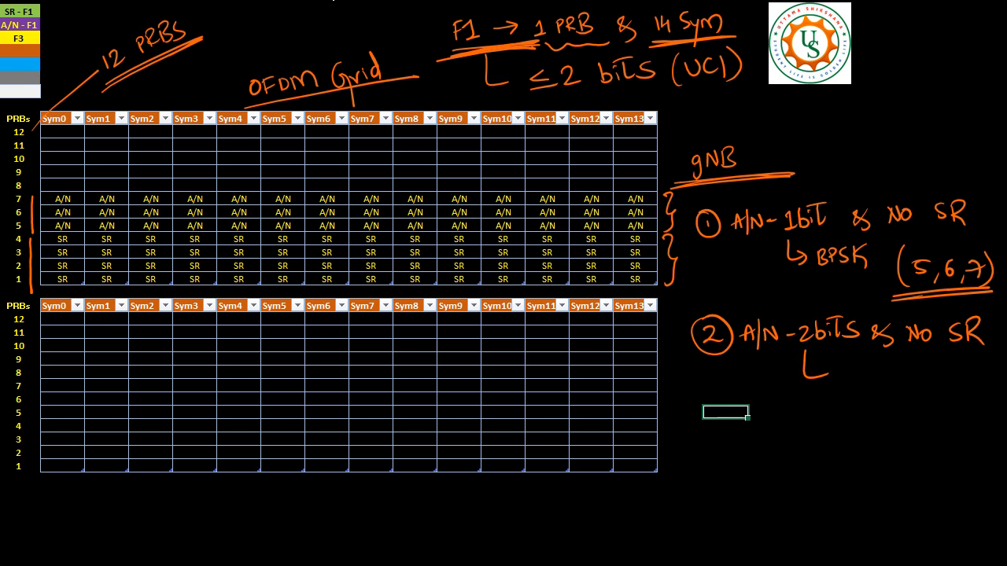
type("QPSK (5,6,7")
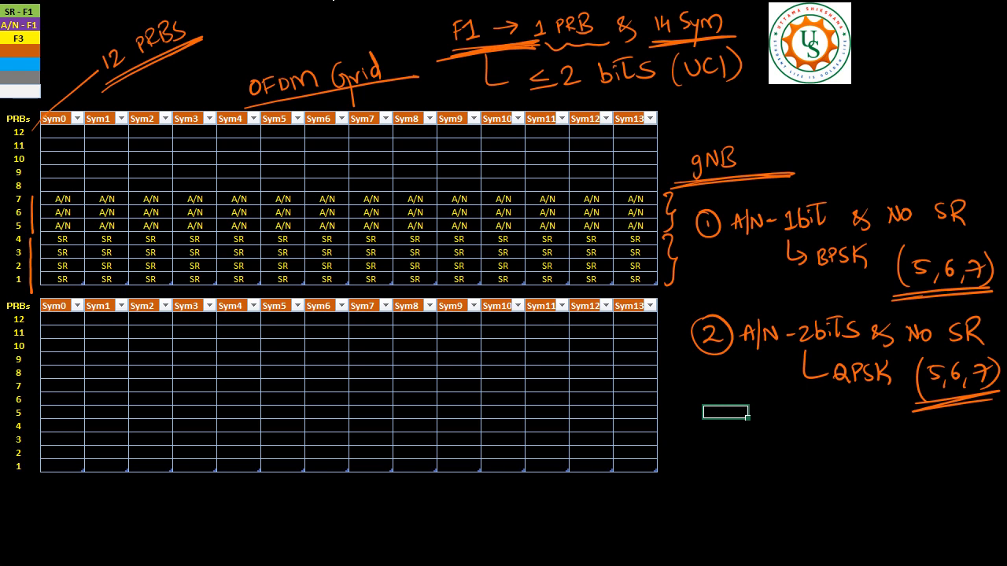
Step: Handwrite case 3 as '③ A/N - 1 bit & SR' below case 2
left_click(694, 439)
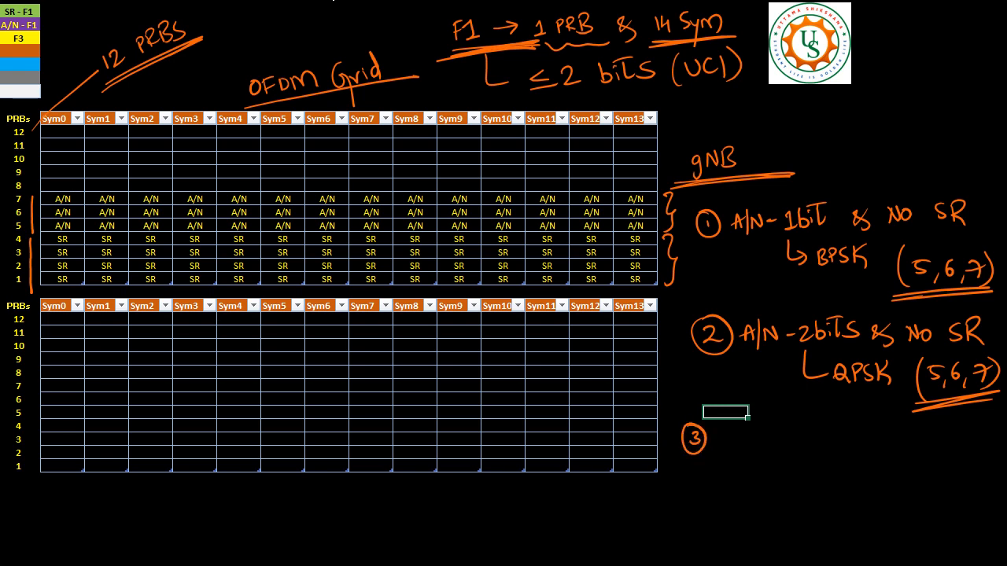
type("A/N")
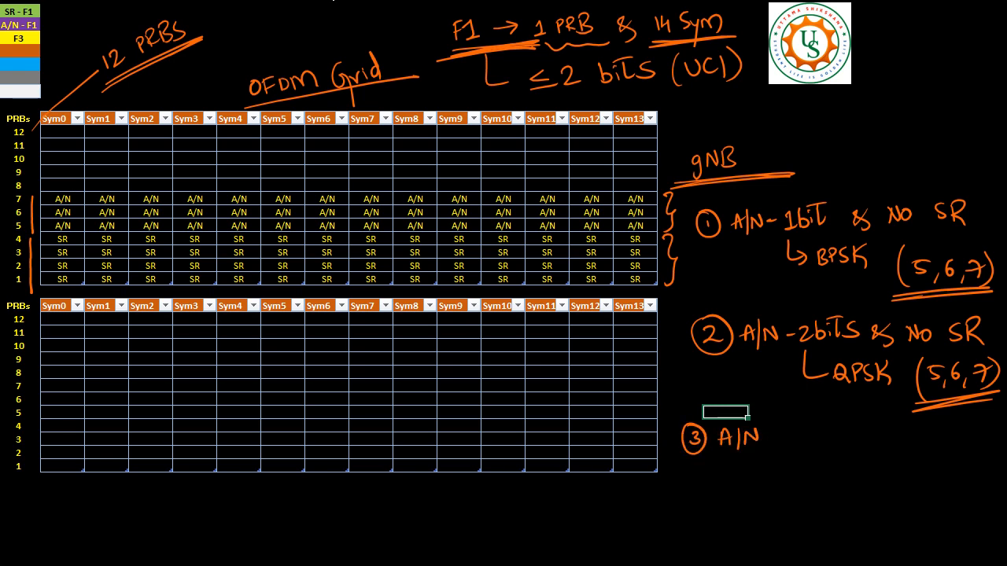
left_click(458, 385)
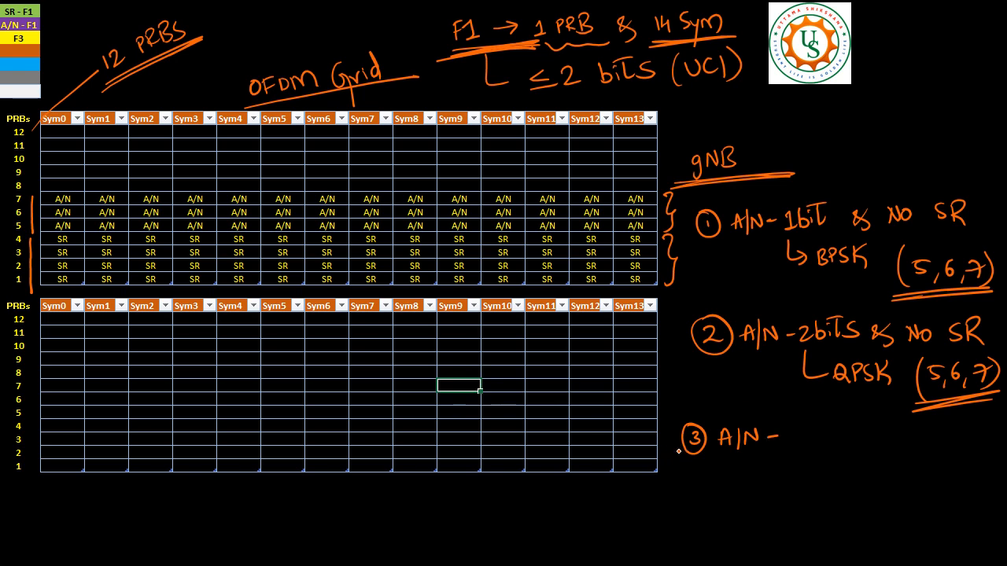
type("1 bit")
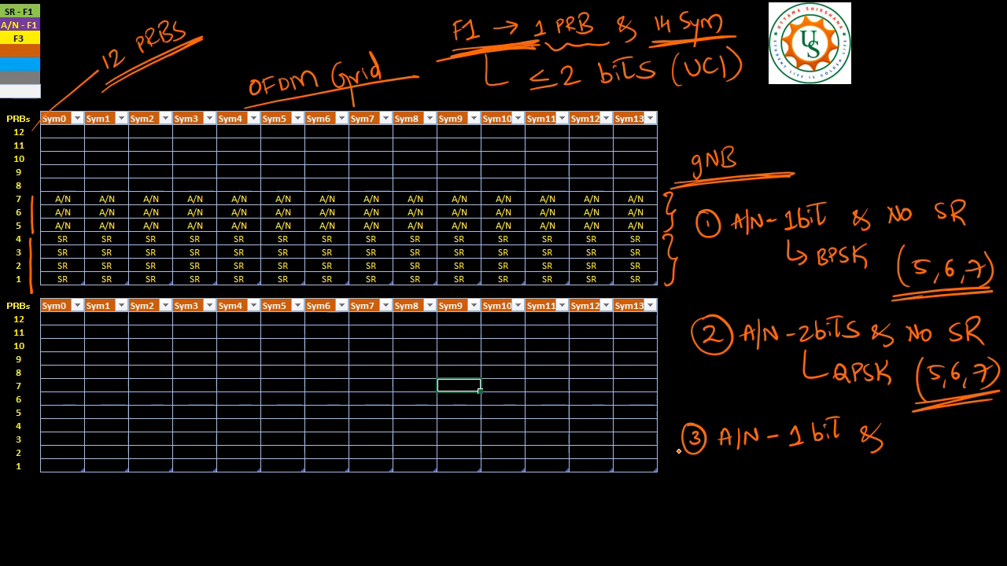
type("SR")
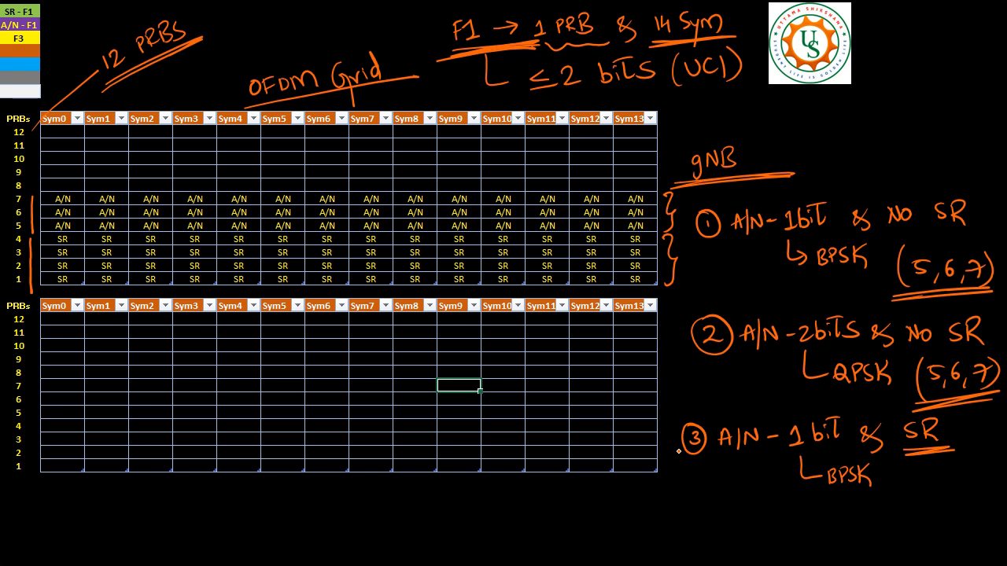
Step: Add the bracketed '1,2 / 3,4' note beside SR and begin case 4
left_click_drag(951, 424, 956, 472)
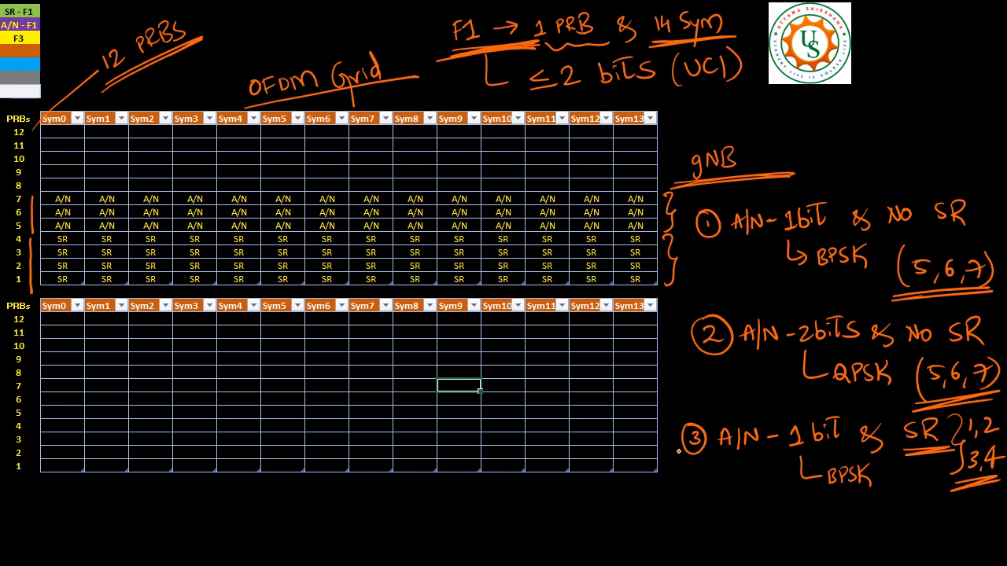
left_click(692, 529)
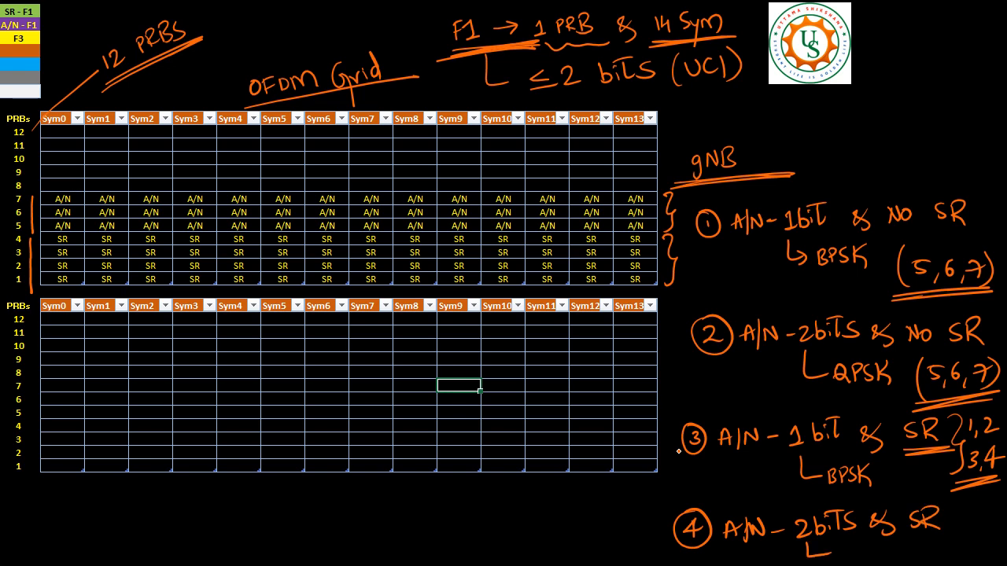
Step: Write 'QPSK' beneath case 4 (A/N 2 bits & SR)
type("QPSK")
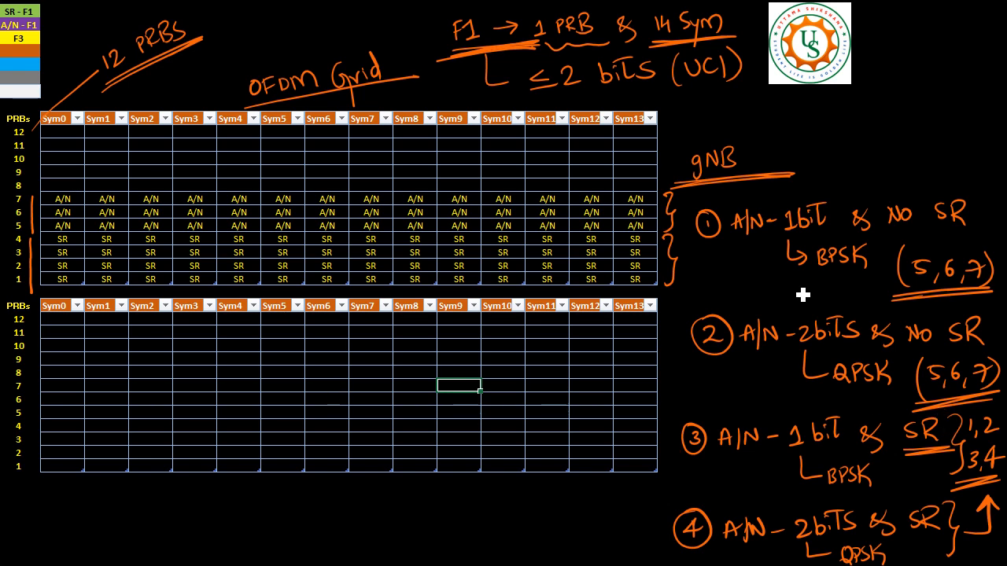
mouse_move(324, 191)
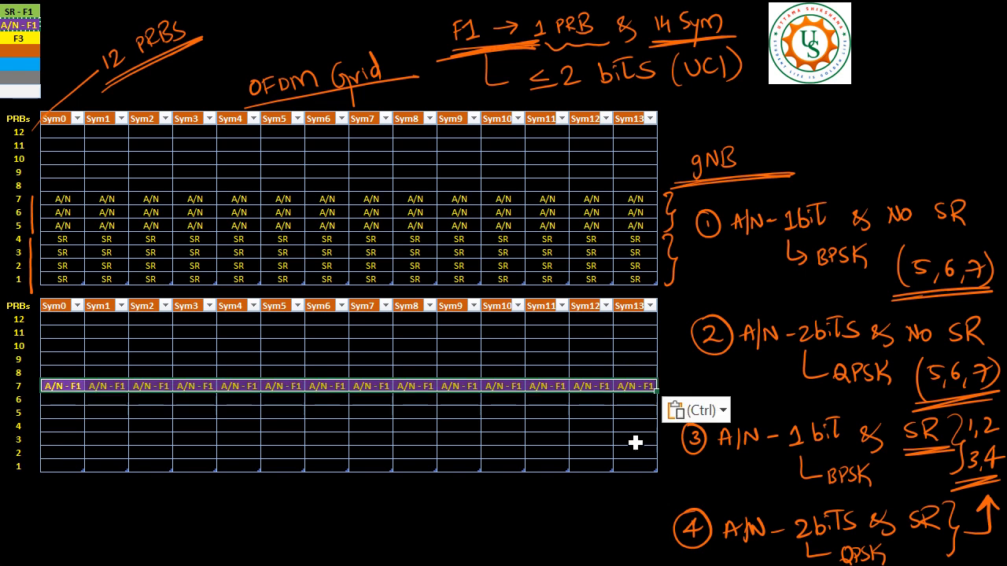
mouse_move(66, 397)
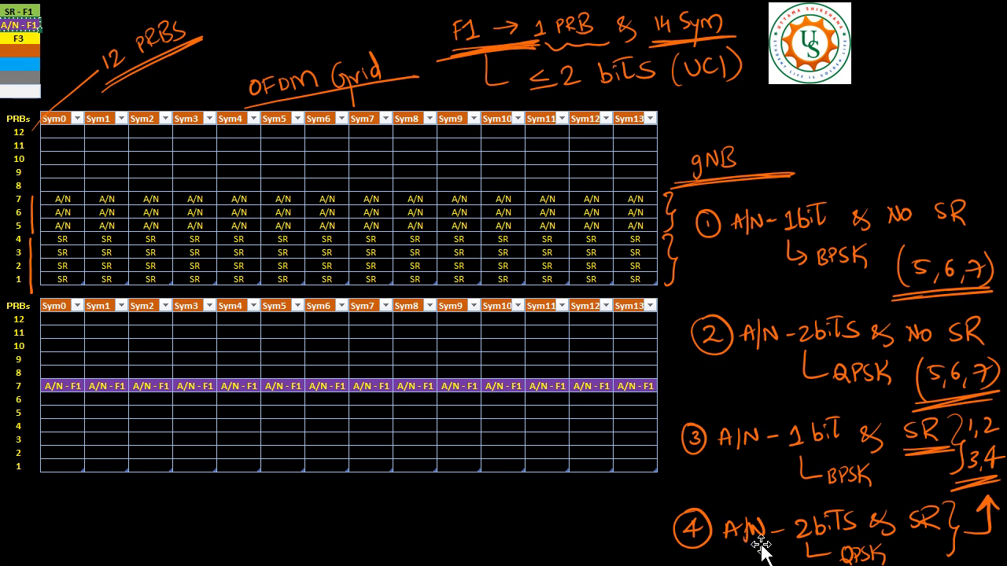
mouse_move(931, 538)
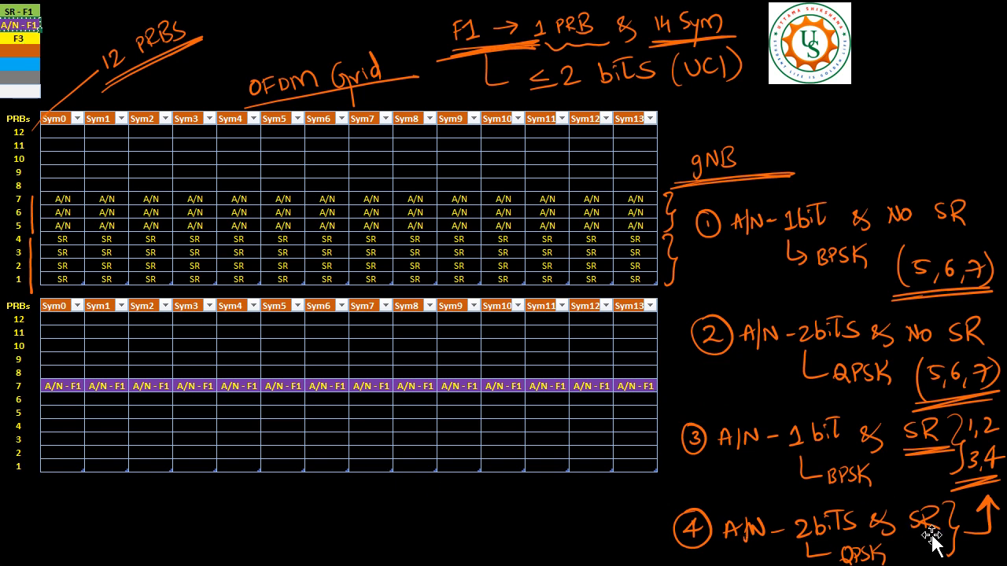
Step: Paste the purple A/N - F1 cells across all 14 symbols of PRB row 2
left_click(63, 453)
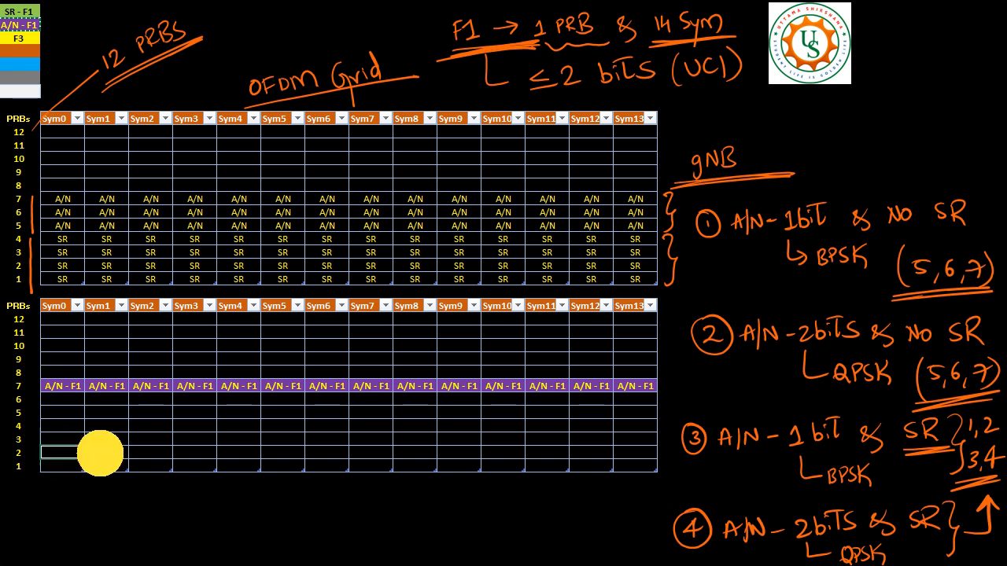
left_click_drag(97, 453, 635, 456)
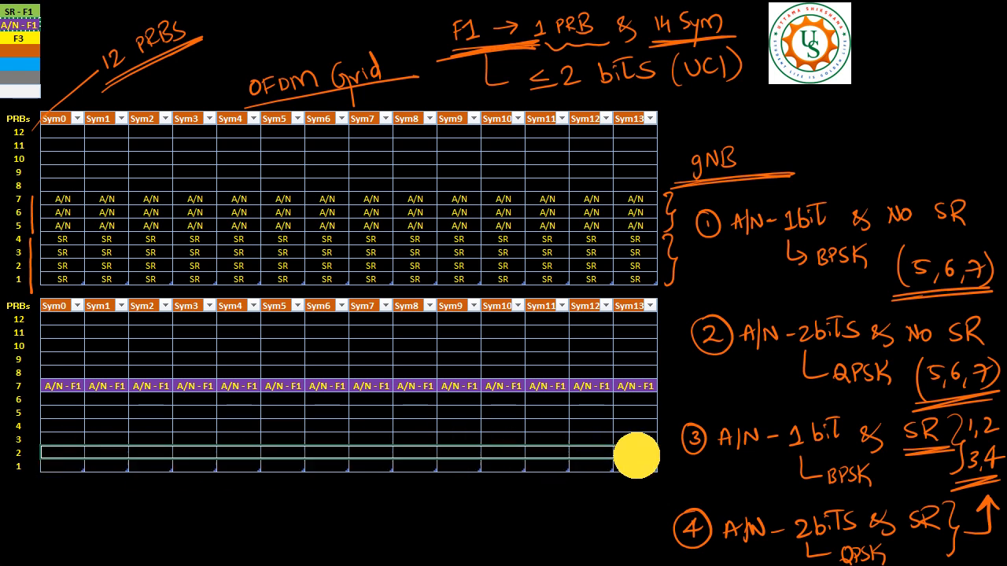
key("ctrl+v")
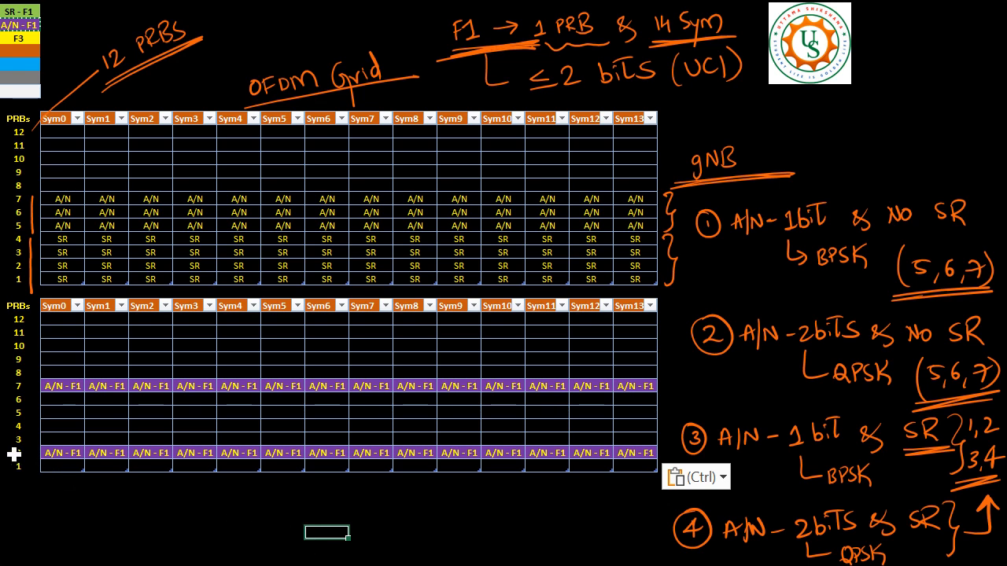
left_click(61, 453)
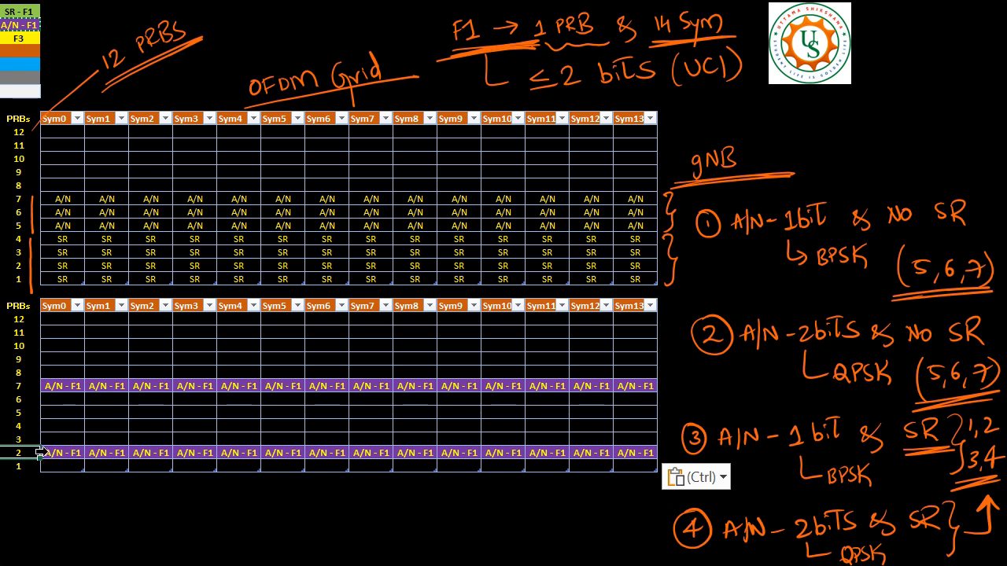
mouse_move(607, 450)
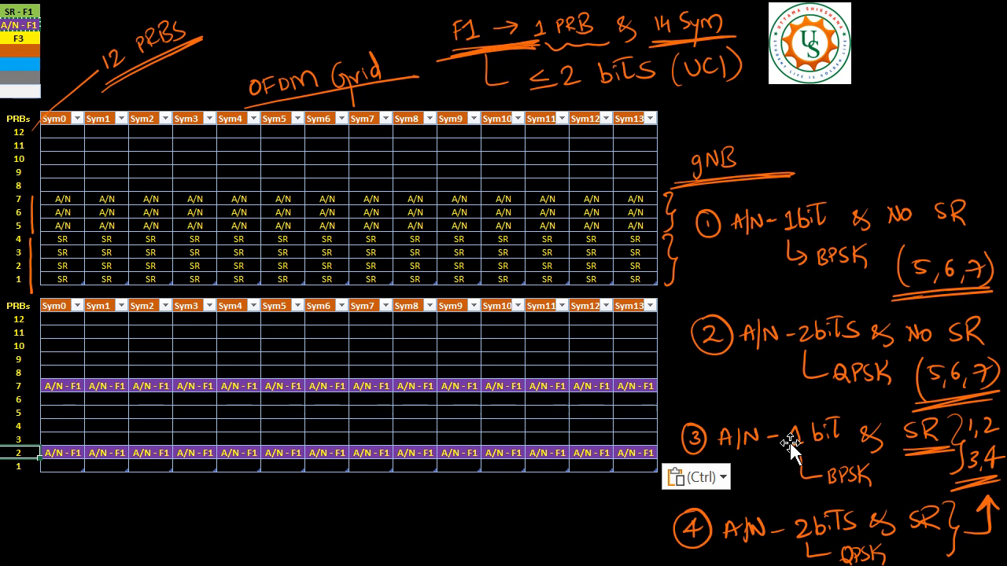
mouse_move(770, 307)
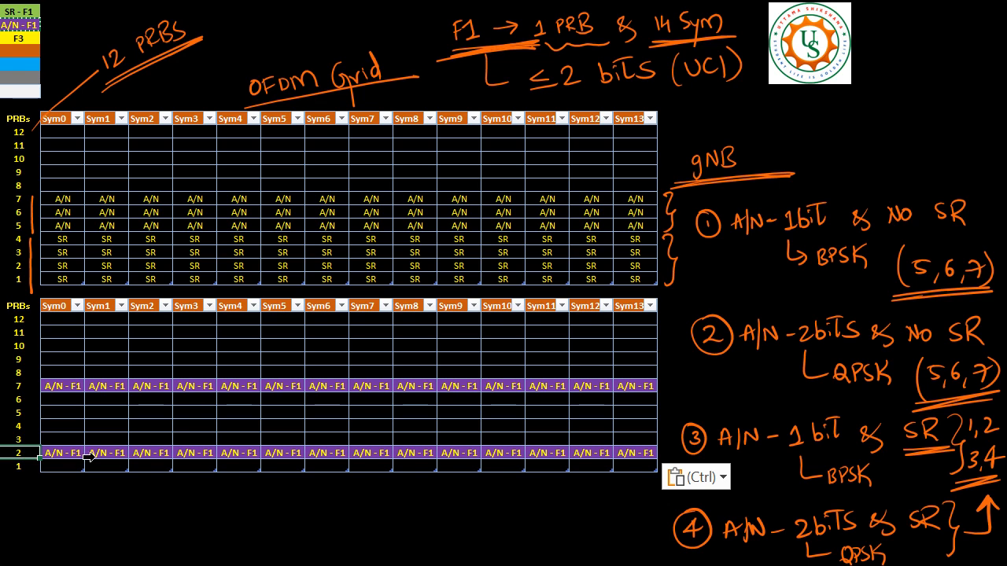
mouse_move(365, 450)
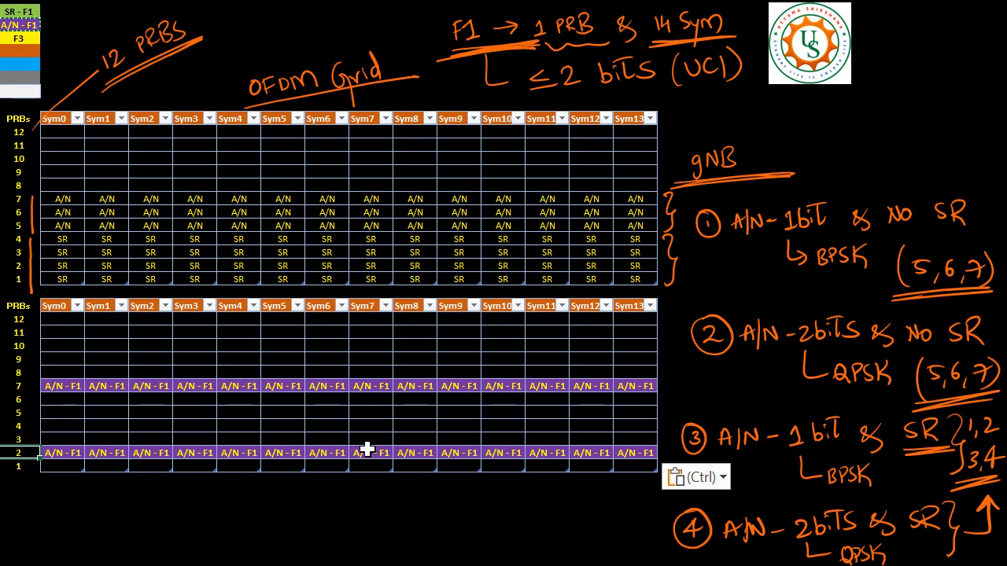
mouse_move(554, 233)
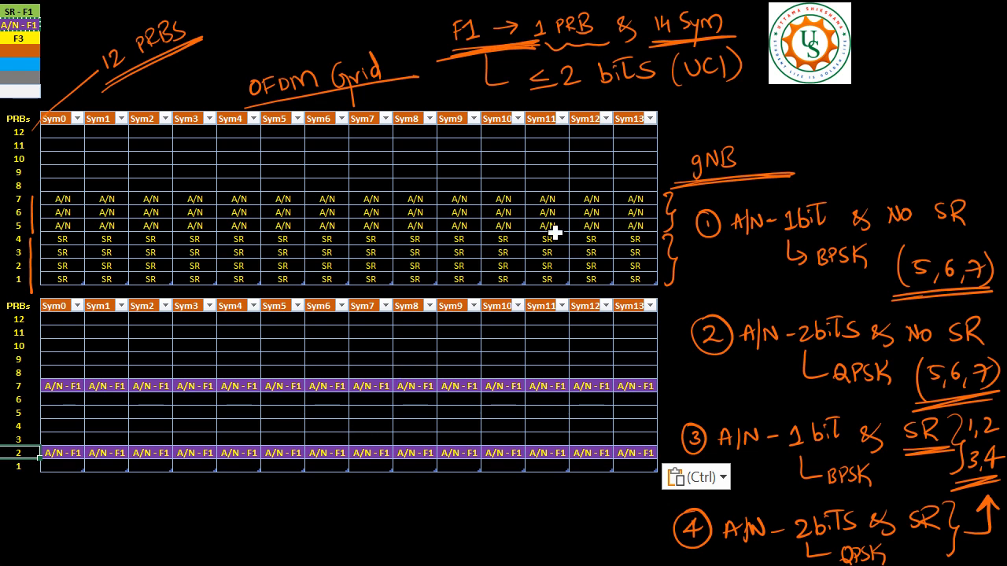
mouse_move(928, 187)
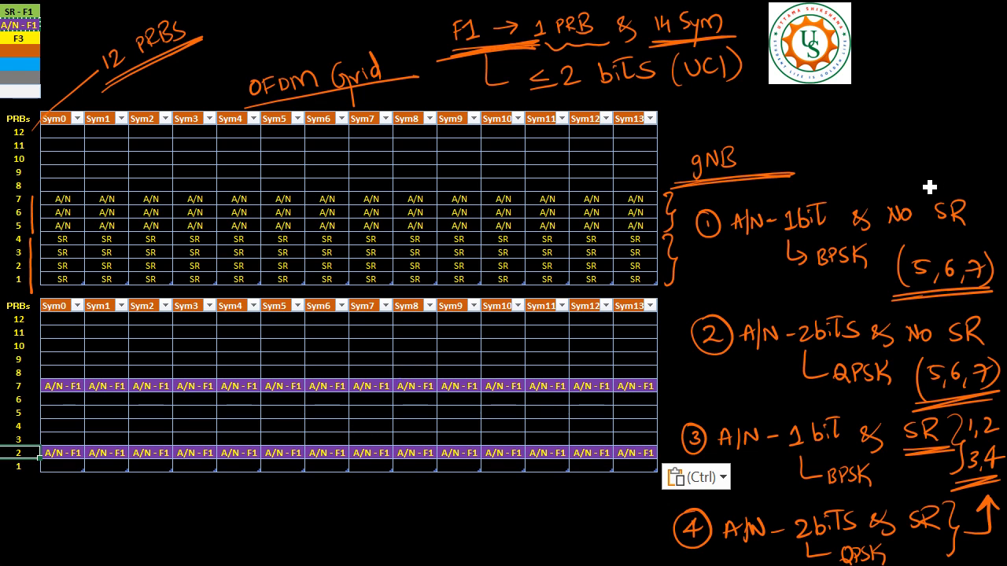
mouse_move(928, 187)
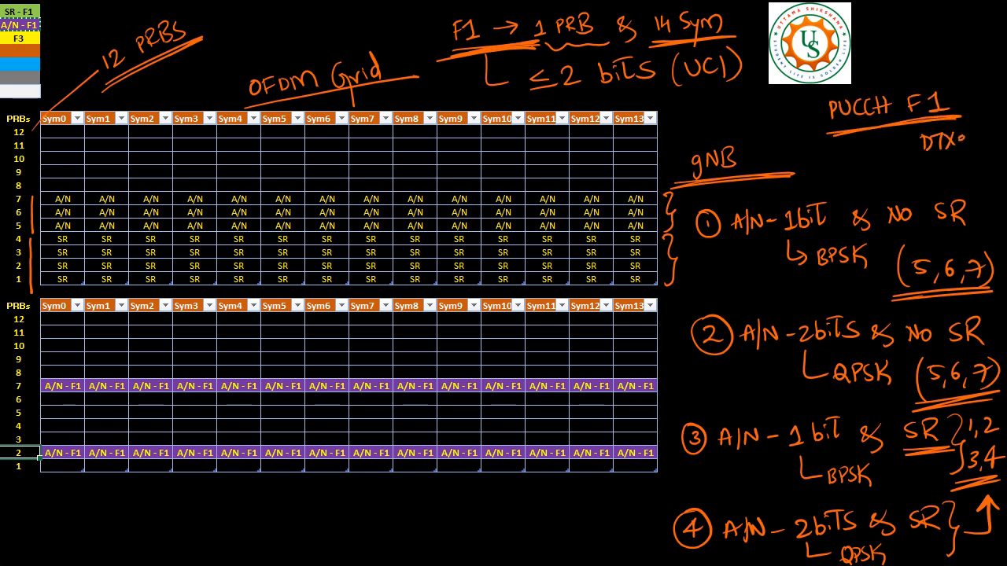
Step: Handwrite 'PUCCH F1 DTXed' at the top right of the grid slide
type("ed")
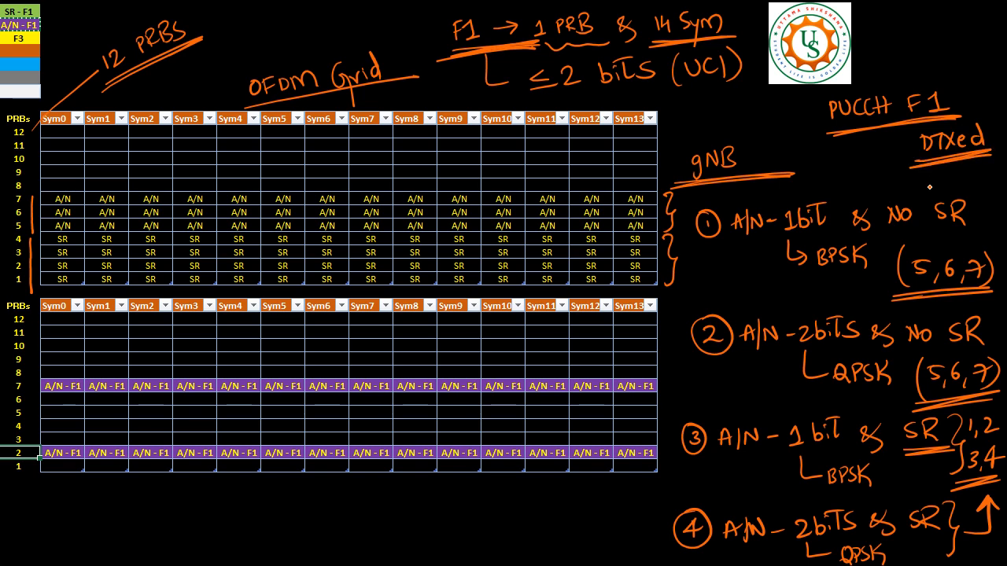